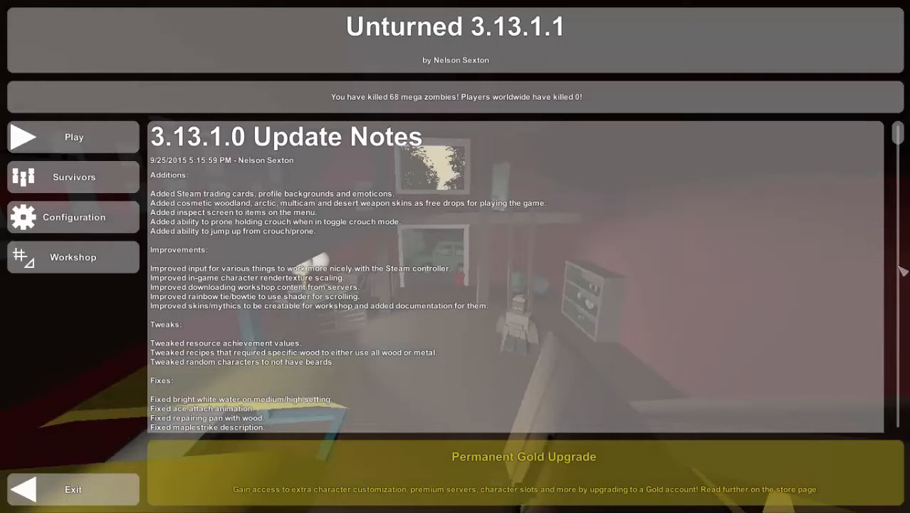
pyautogui.moveTo(43, 335)
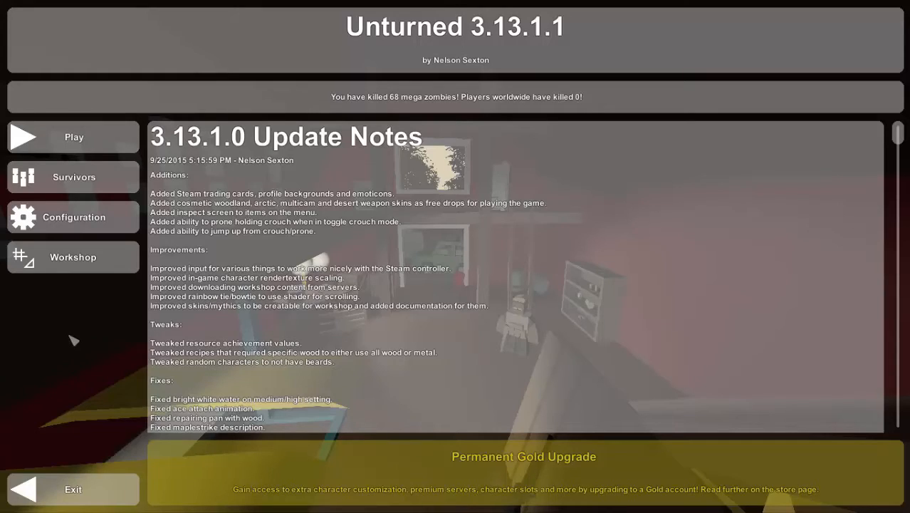
pyautogui.moveTo(68, 340)
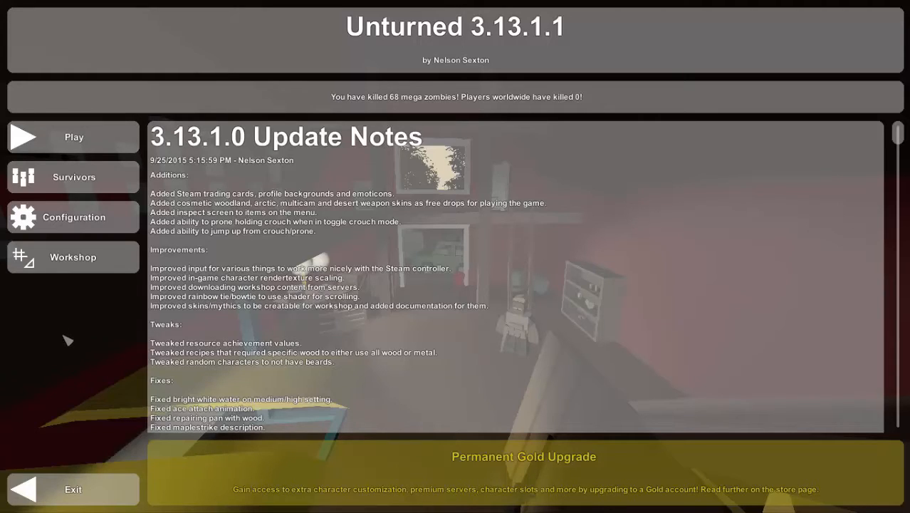
pyautogui.moveTo(70, 350)
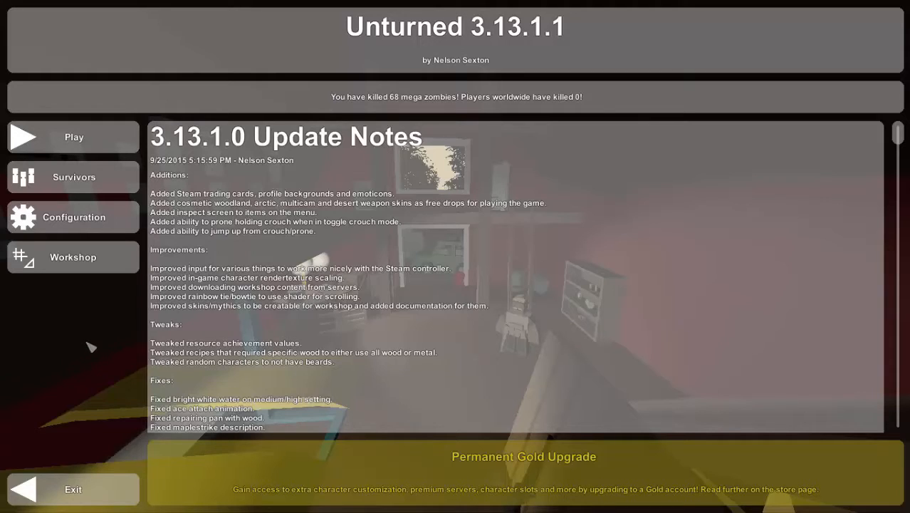
pyautogui.moveTo(84, 339)
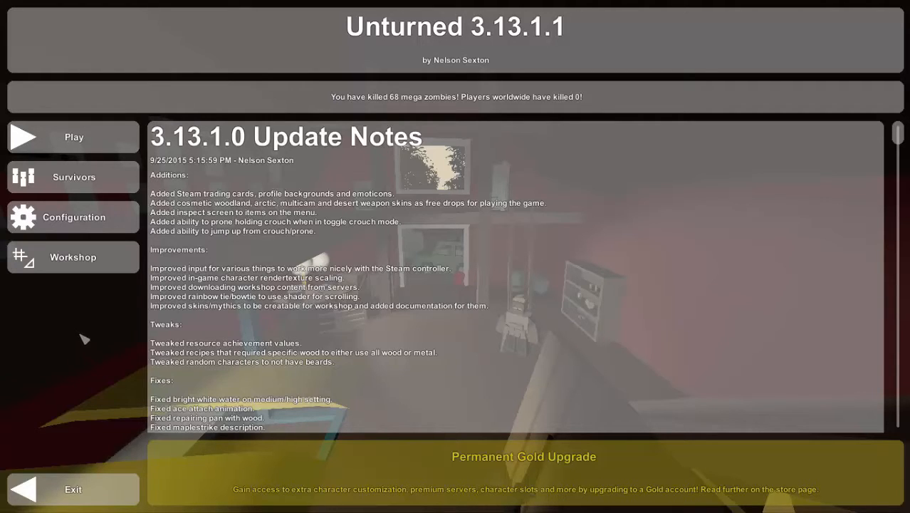
pyautogui.moveTo(74, 137)
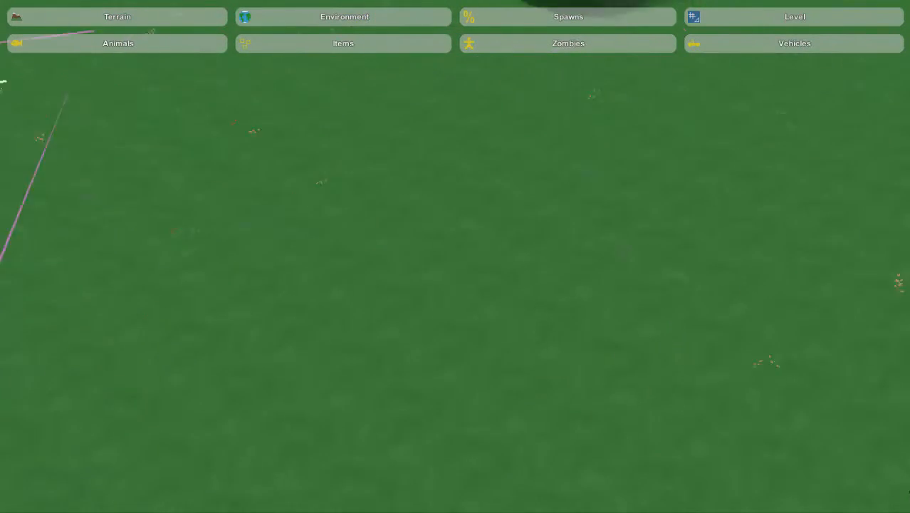
# - Inspect the item, zombie and vehicle spawn tables, selecting the basic cars vehicle table
pyautogui.click(342, 42)
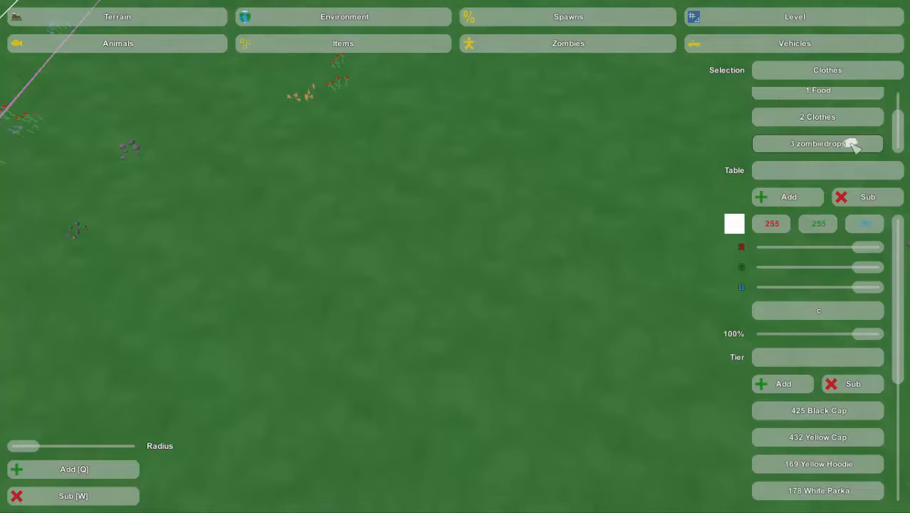
pyautogui.click(818, 142)
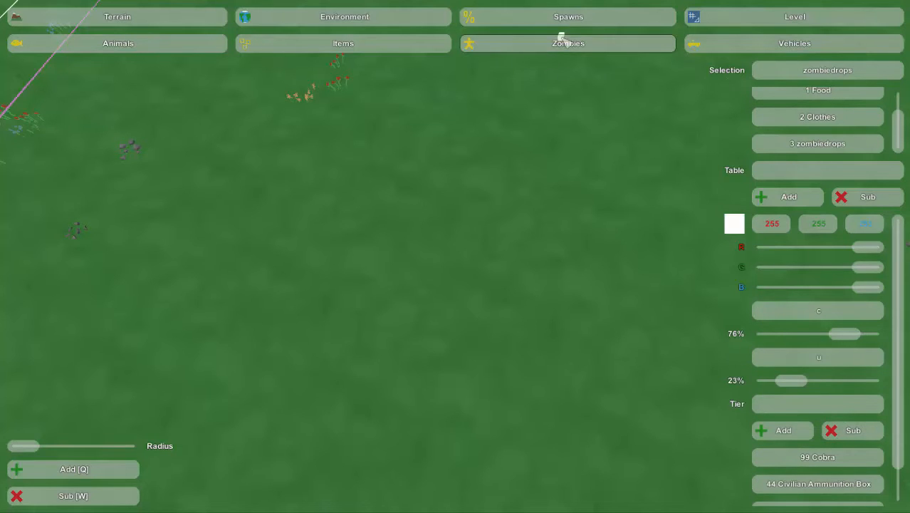
pyautogui.click(795, 43)
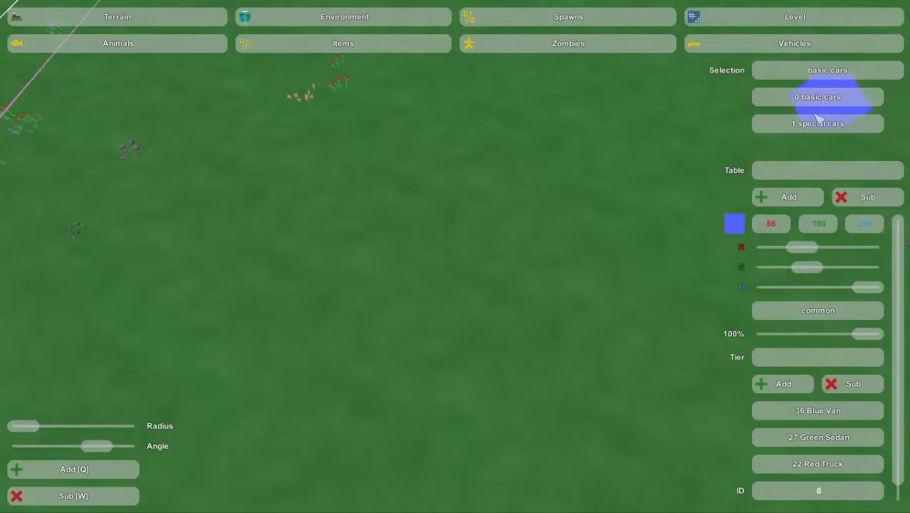
pyautogui.click(818, 123)
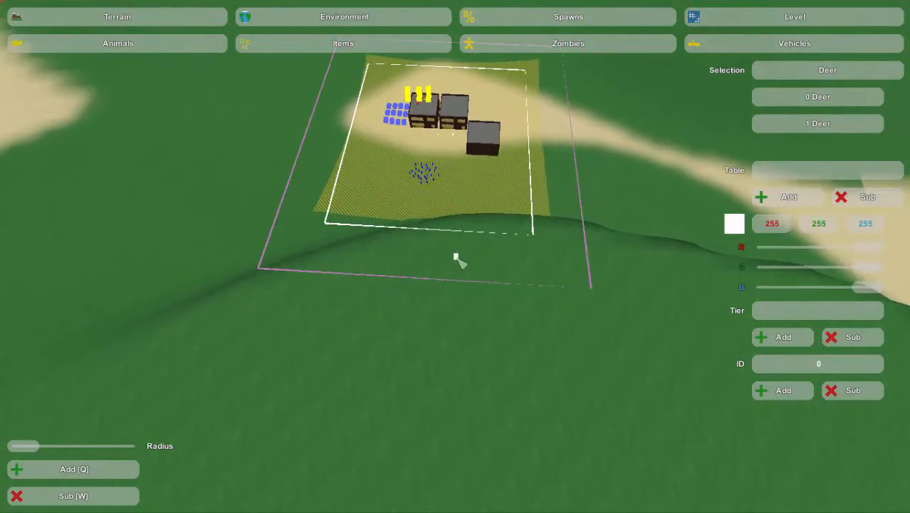
pyautogui.moveTo(558, 157)
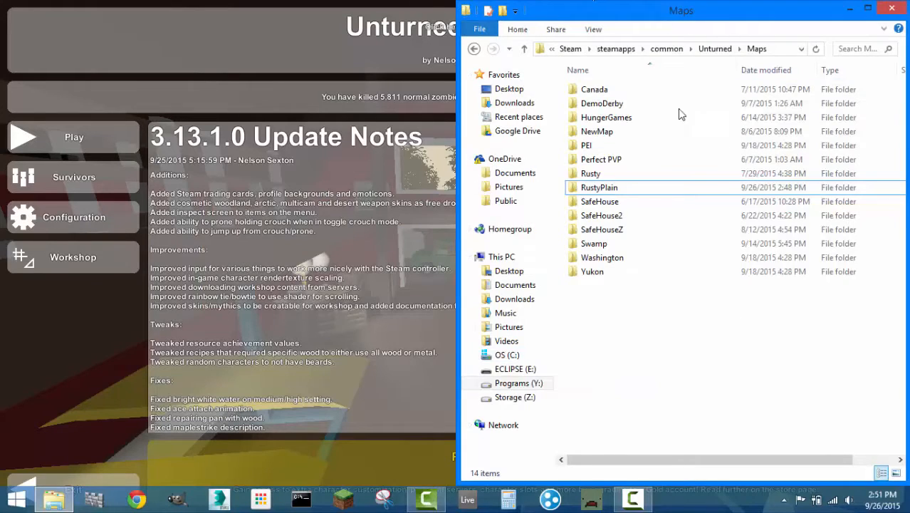
# - Return to the Maps folder and open NewMap in a separate Explorer window
pyautogui.click(524, 48)
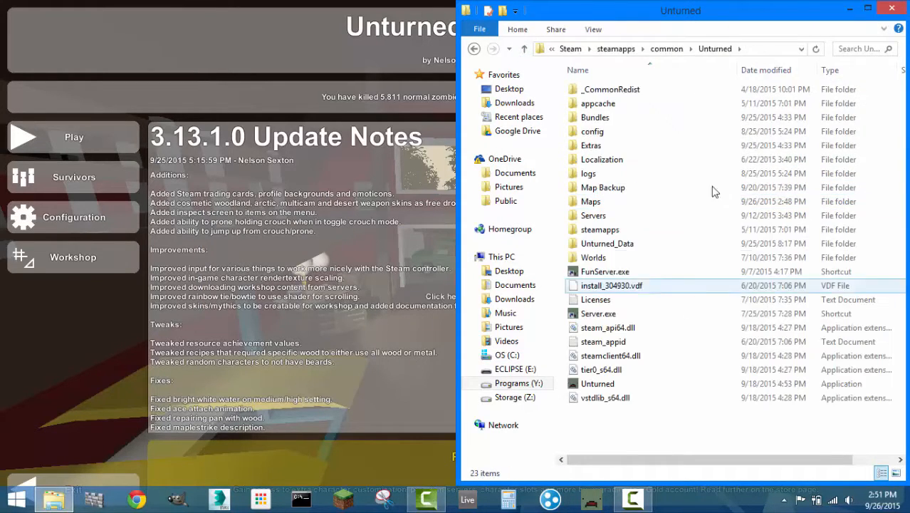
pyautogui.click(605, 270)
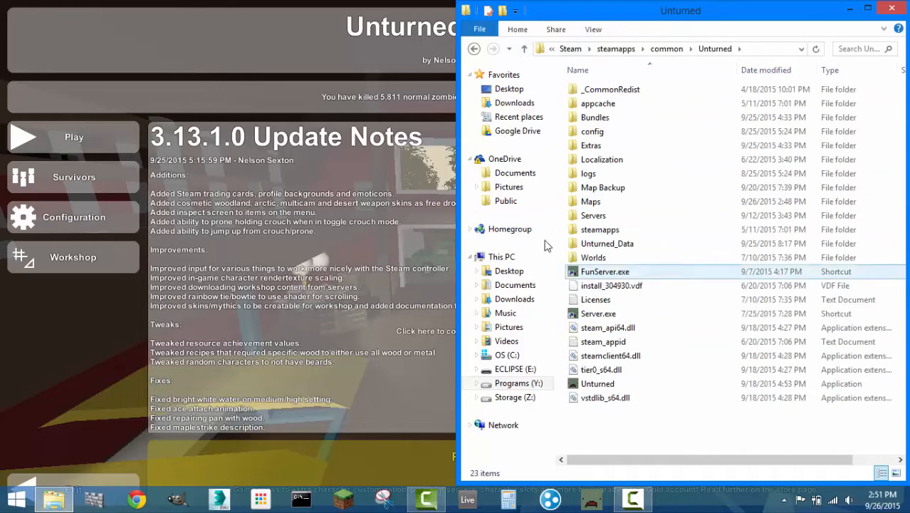
pyautogui.click(607, 243)
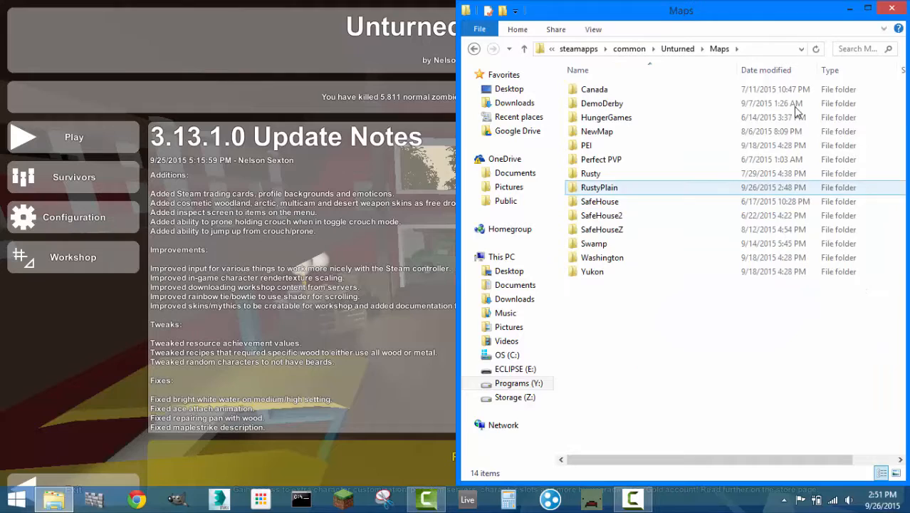
pyautogui.click(597, 131)
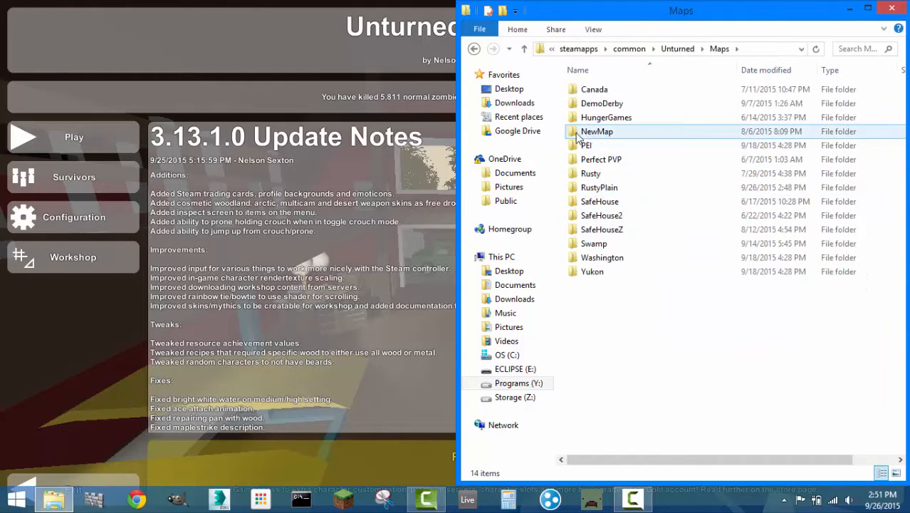
pyautogui.moveTo(597, 131)
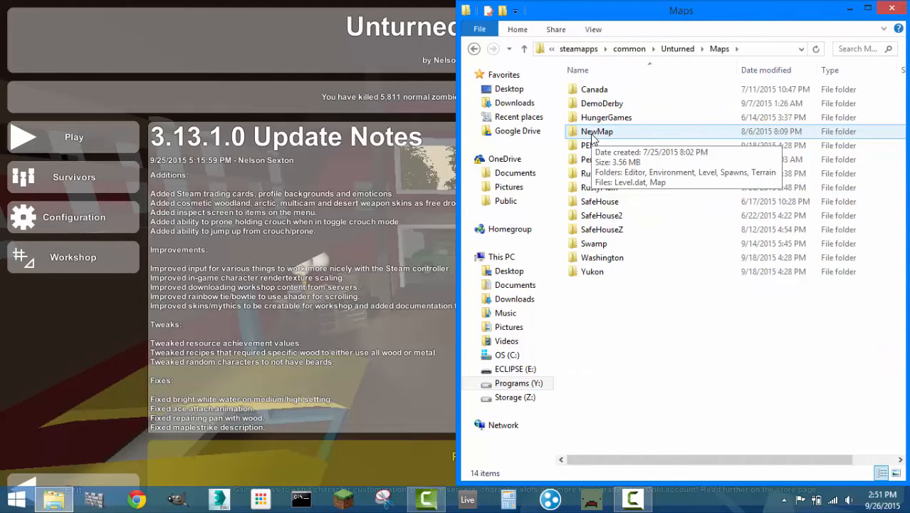
pyautogui.rightClick(597, 132)
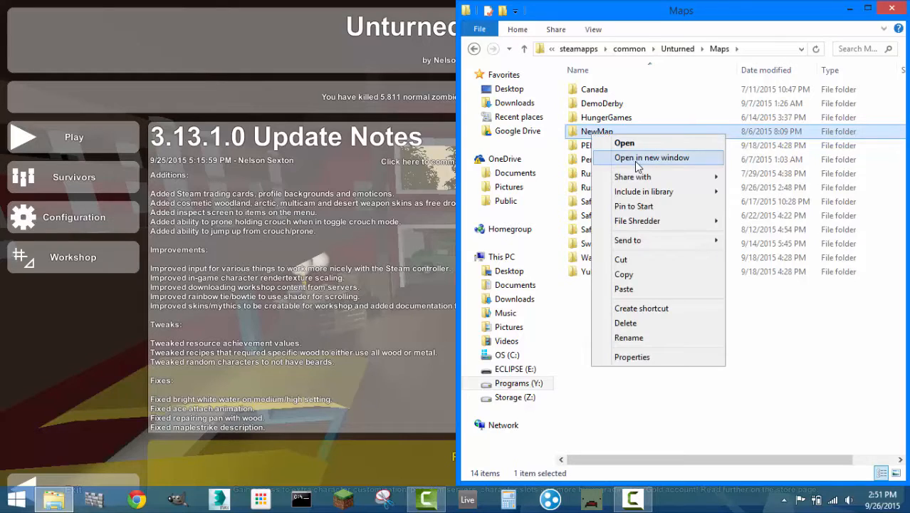
pyautogui.click(652, 156)
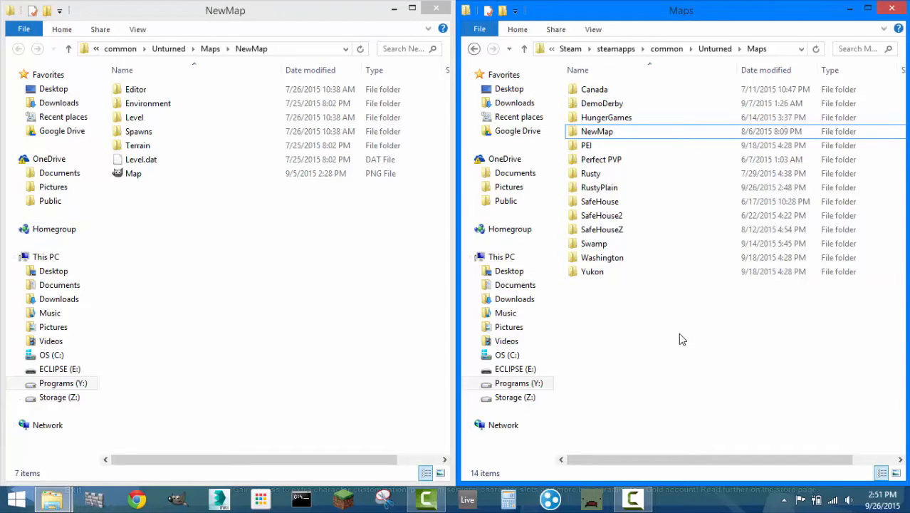
pyautogui.moveTo(606, 379)
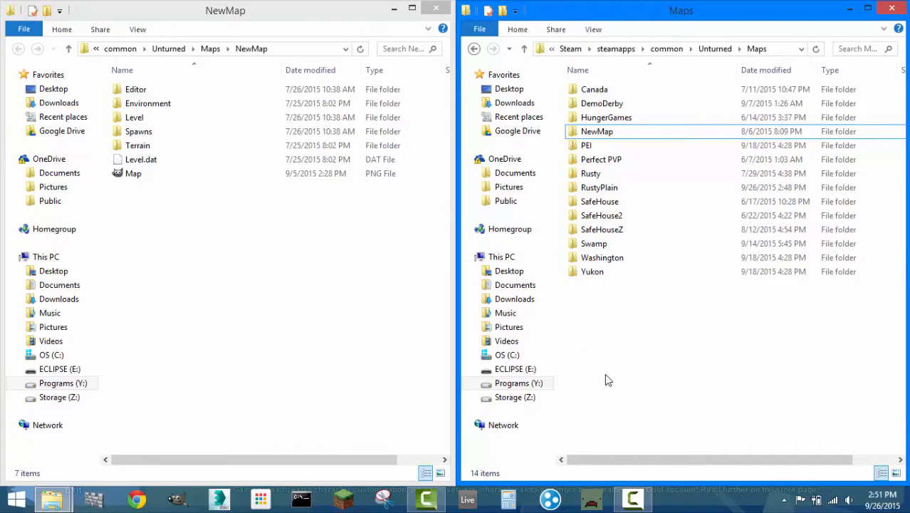
pyautogui.moveTo(644, 379)
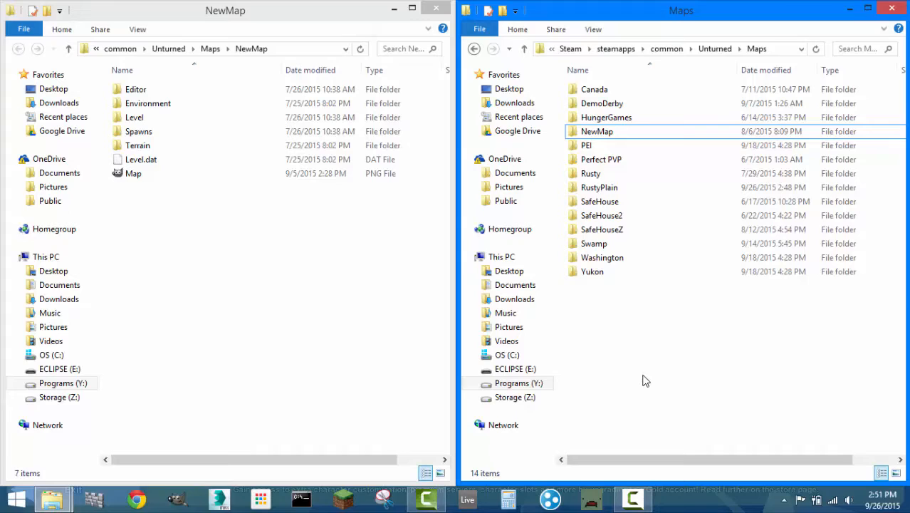
pyautogui.moveTo(606, 293)
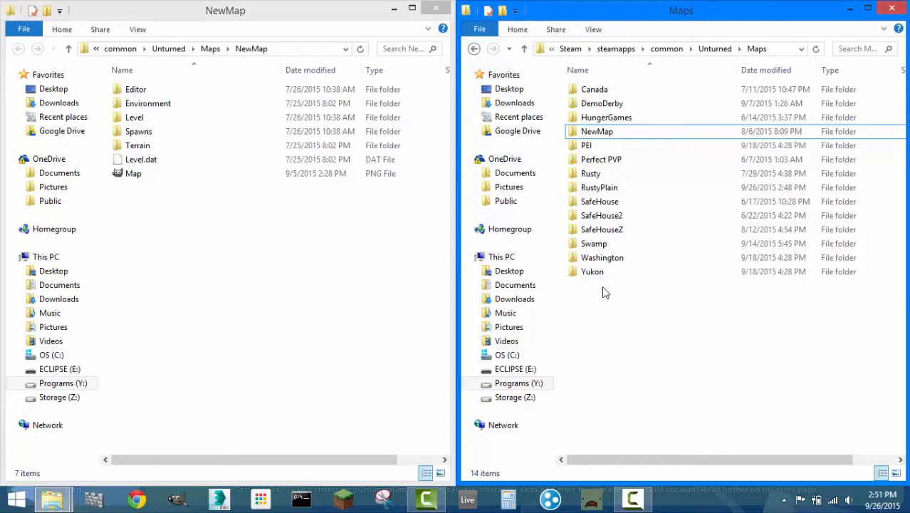
# - Browse into Washington's Spawns folder listing its Items.dat and other spawn files
pyautogui.doubleClick(601, 257)
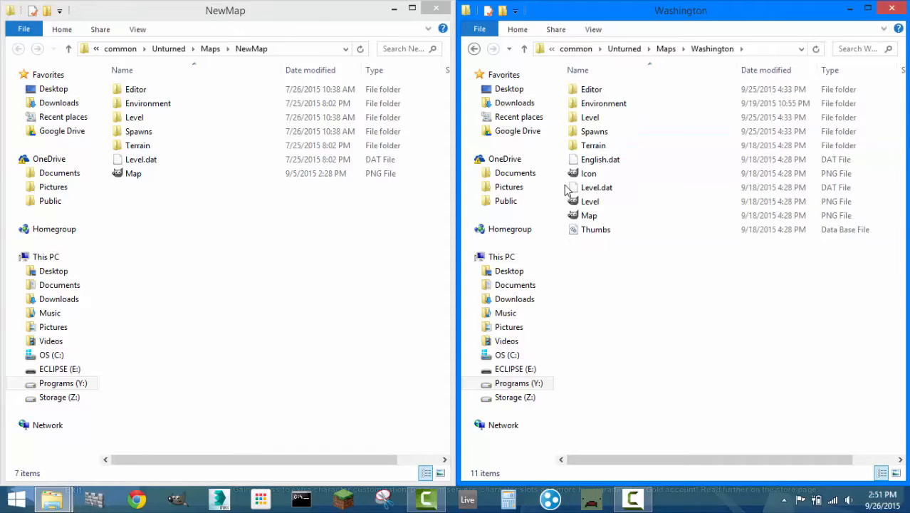
pyautogui.doubleClick(594, 131)
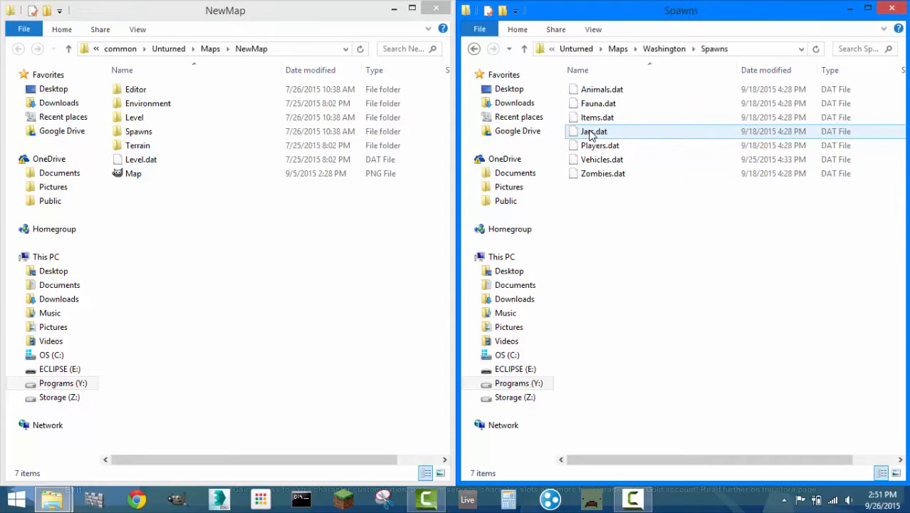
pyautogui.click(597, 117)
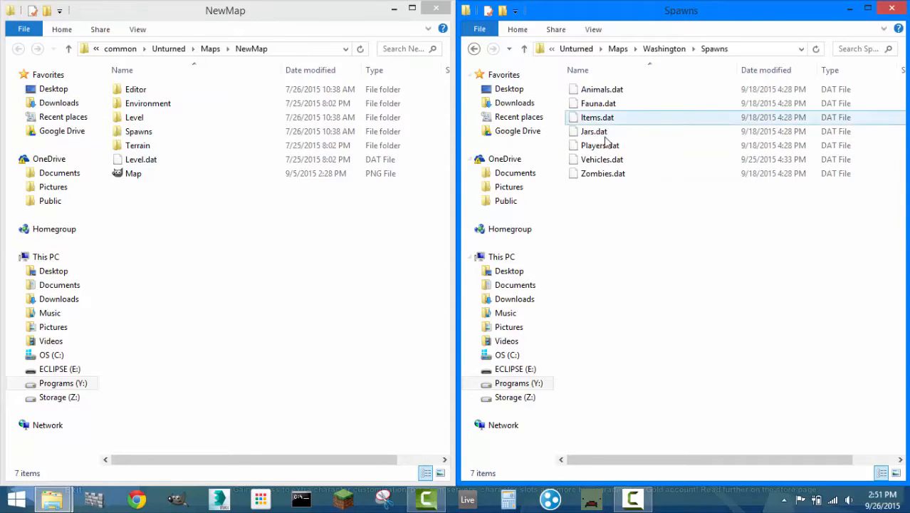
pyautogui.click(595, 131)
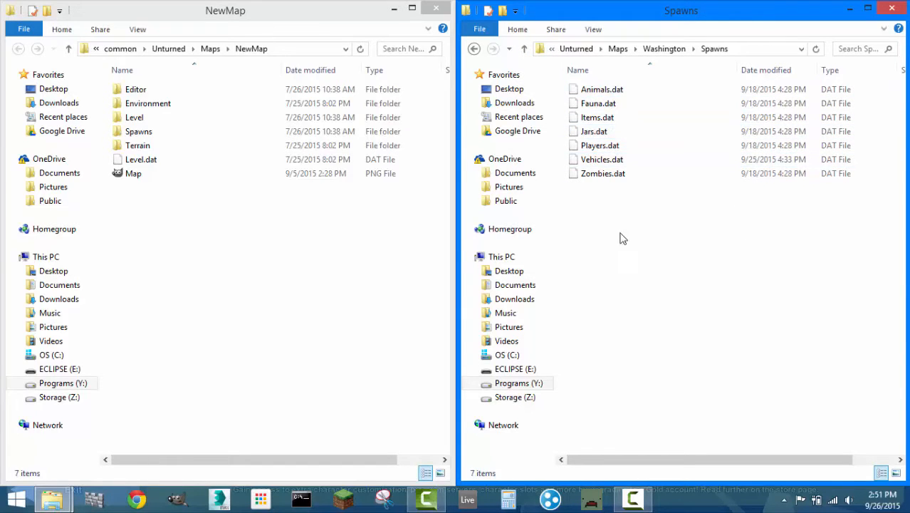
# - Copy Washington's Items.dat into NewMap\Spawns, replacing the existing file
pyautogui.doubleClick(140, 131)
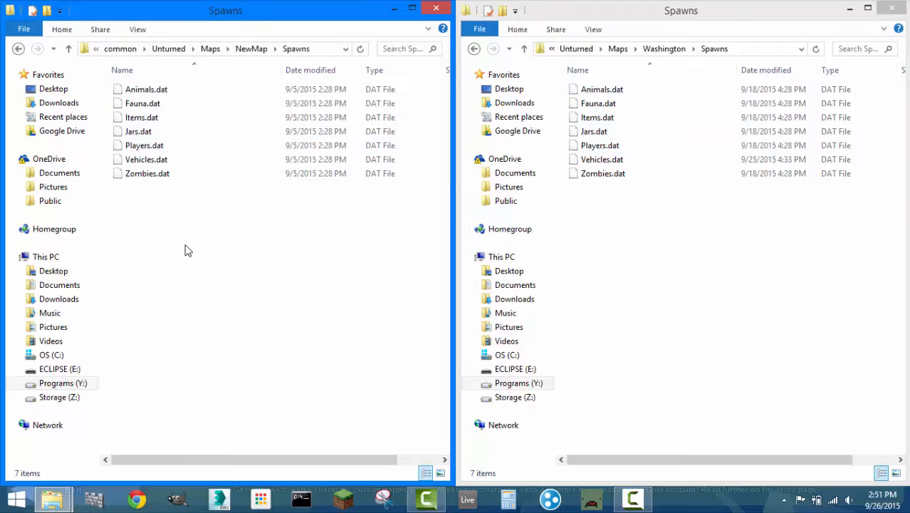
pyautogui.moveTo(718, 269)
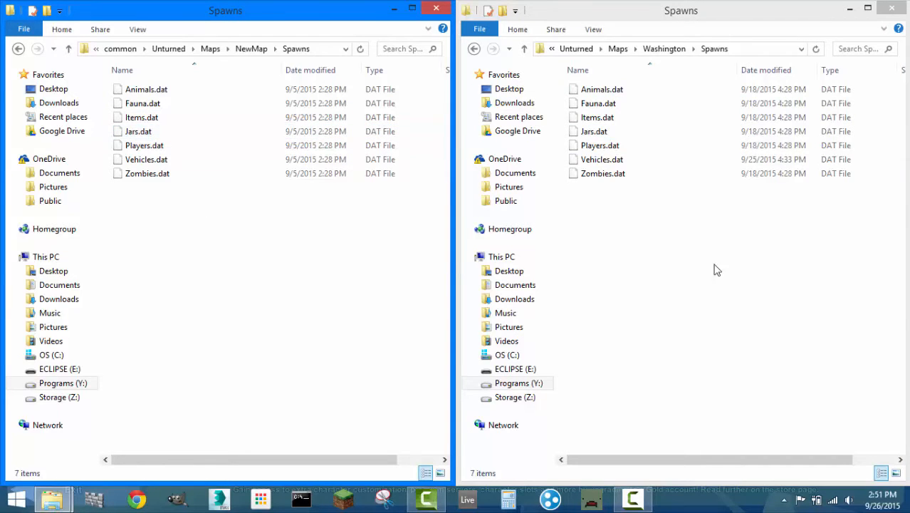
pyautogui.click(599, 102)
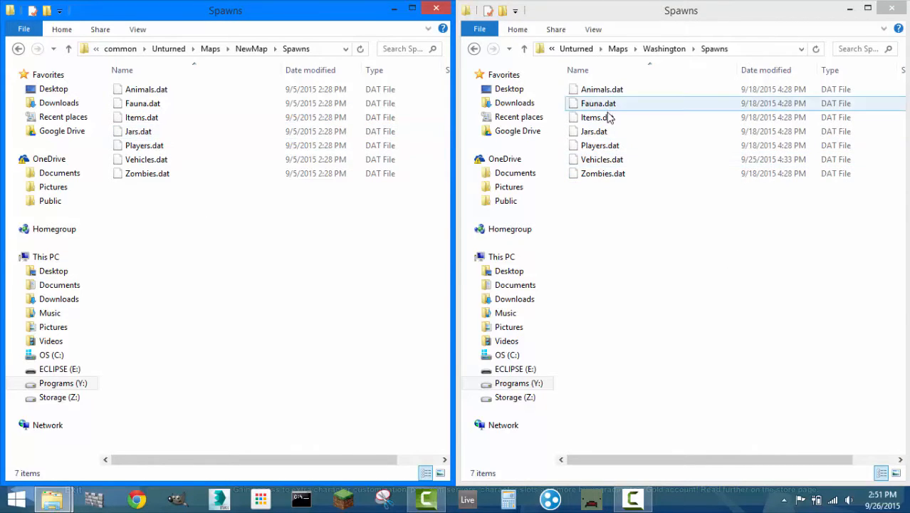
pyautogui.click(657, 254)
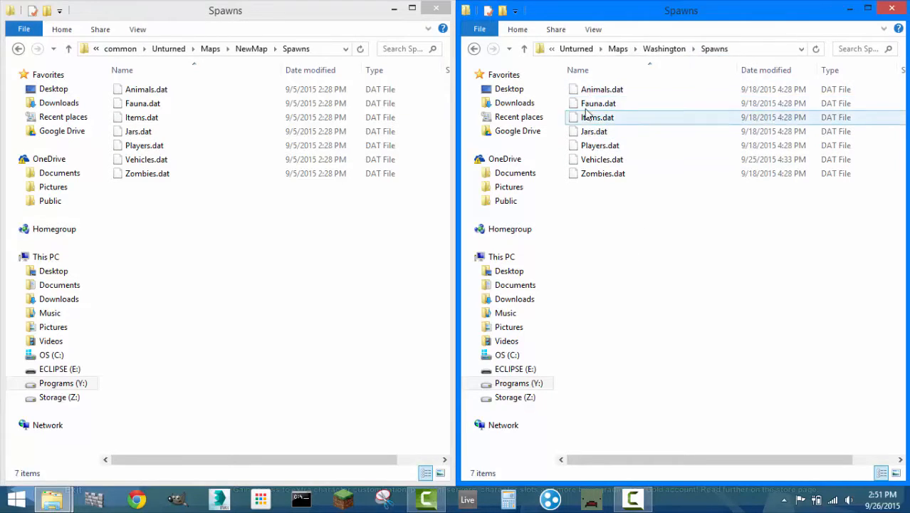
pyautogui.rightClick(598, 117)
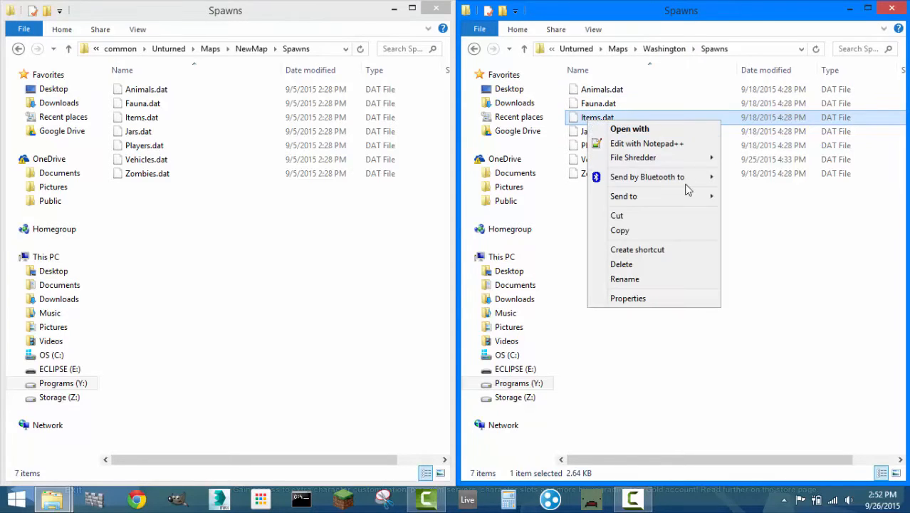
pyautogui.click(294, 295)
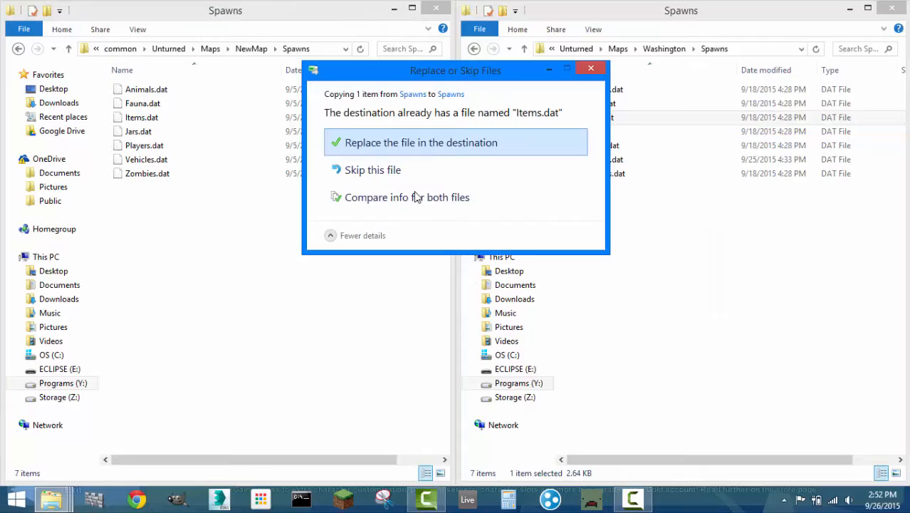
pyautogui.click(420, 142)
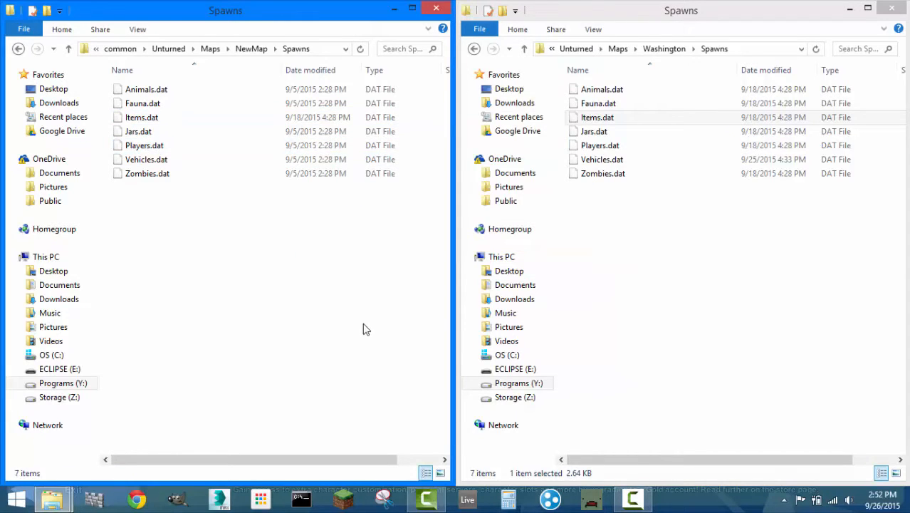
pyautogui.click(597, 117)
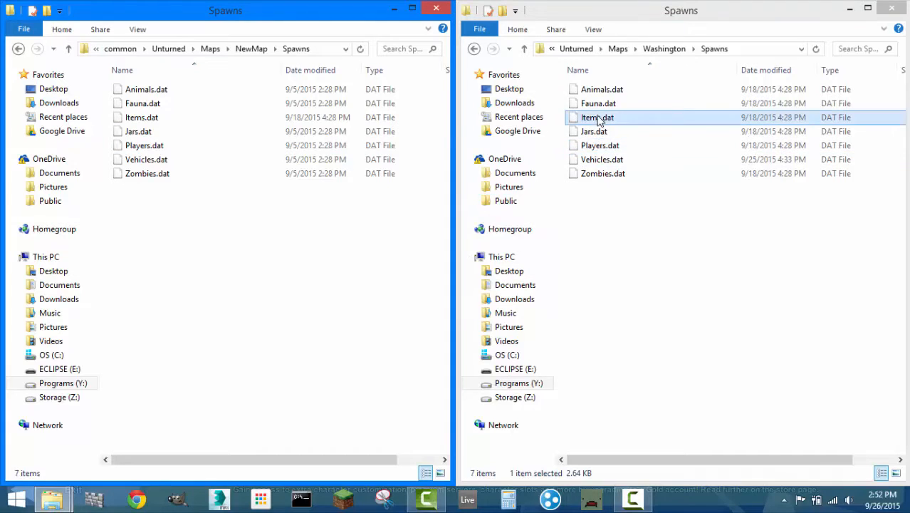
pyautogui.moveTo(136, 117)
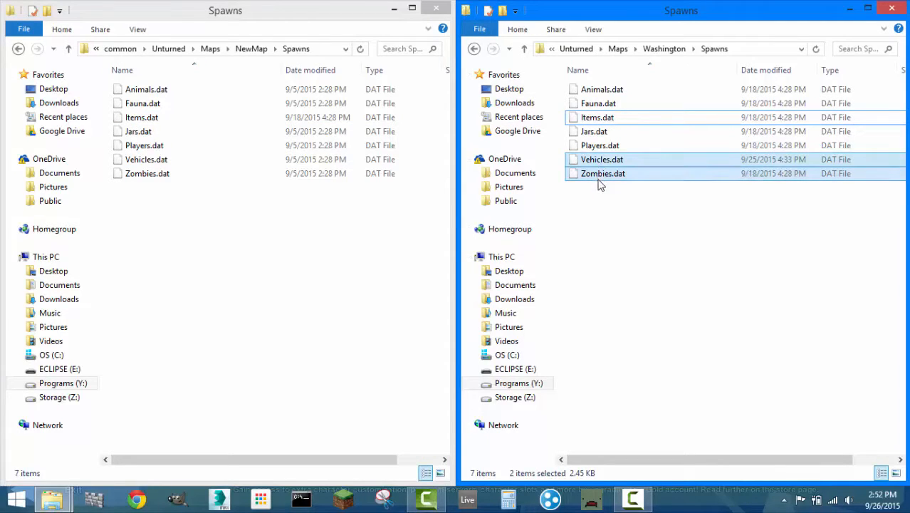
# - Copy Items.dat, Vehicles.dat and Zombies.dat from Washington, overwriting NewMap's three files
pyautogui.click(601, 88)
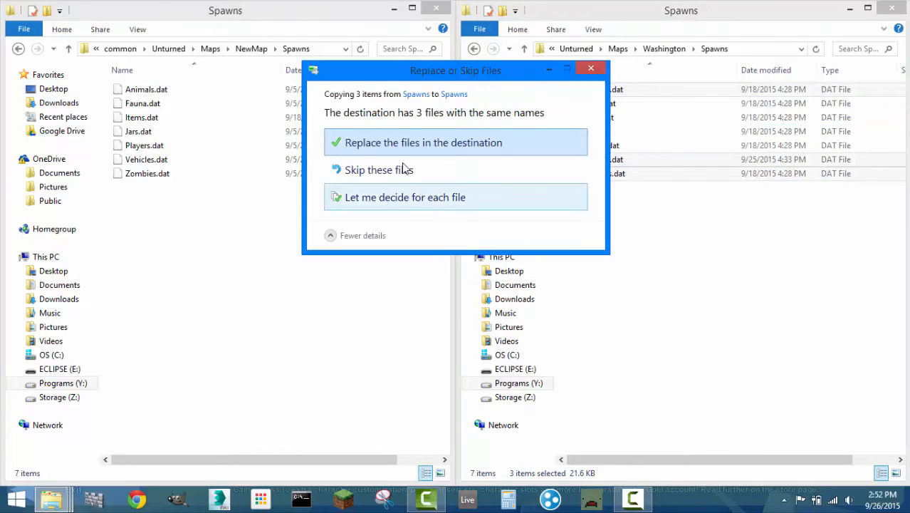
pyautogui.click(423, 143)
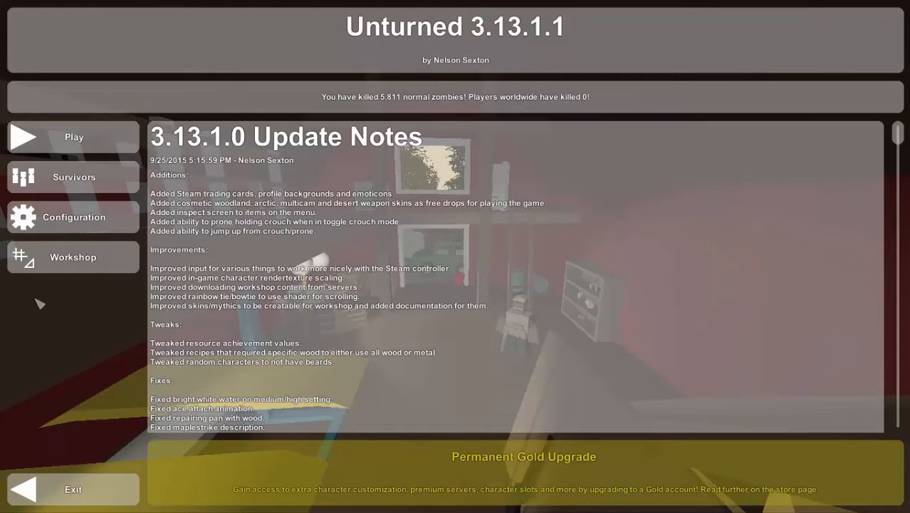
# - Load NewMap in the level editor from the main menu
pyautogui.click(74, 136)
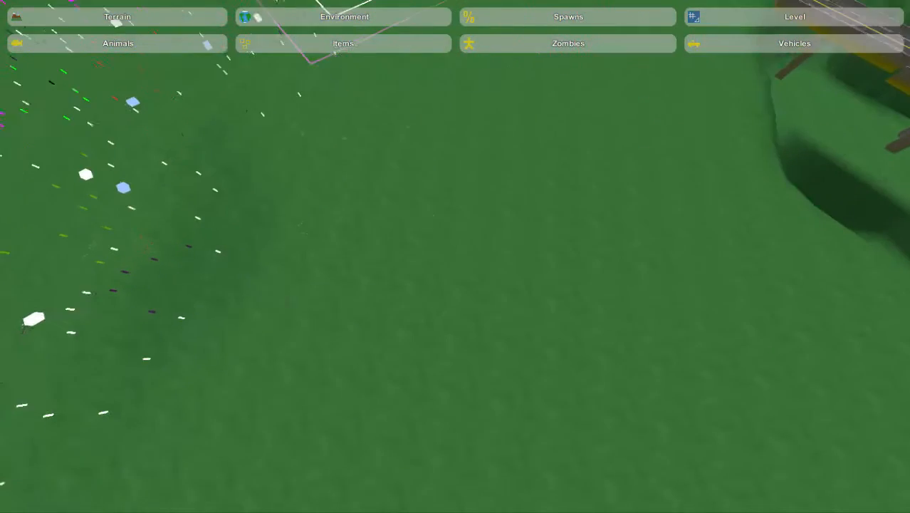
# - View the Police item spawn table and its Magazines and Special tiers
pyautogui.click(343, 43)
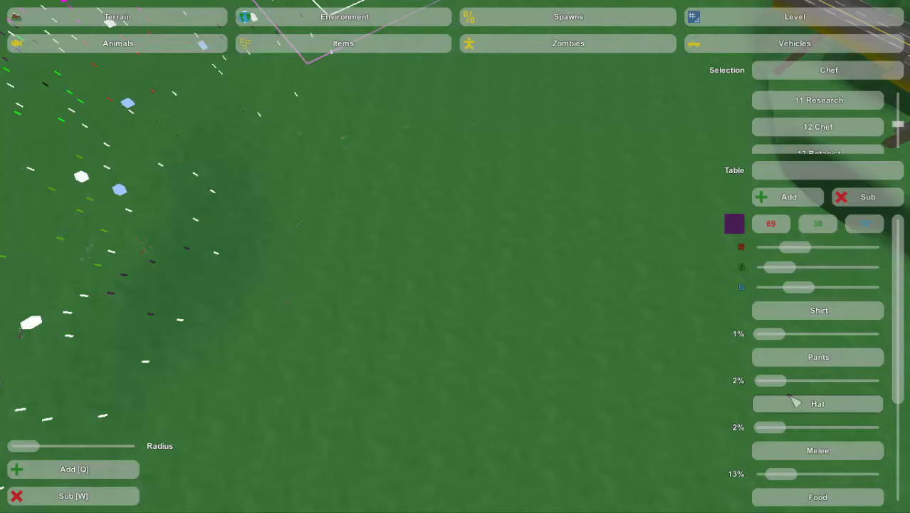
pyautogui.scroll(-3)
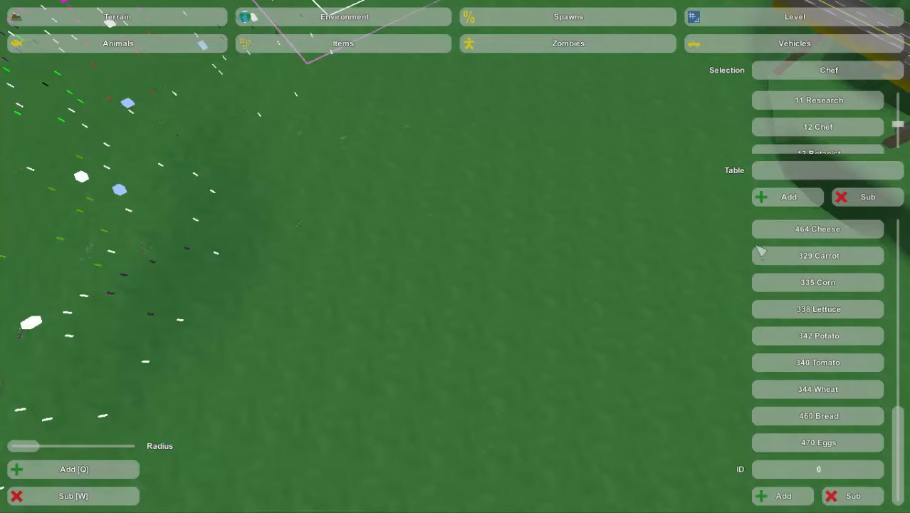
pyautogui.moveTo(900, 126)
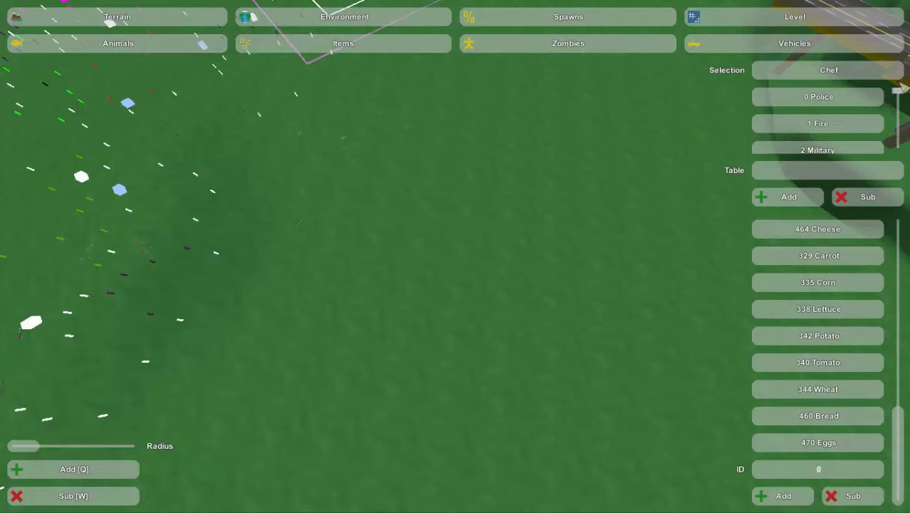
pyautogui.click(818, 96)
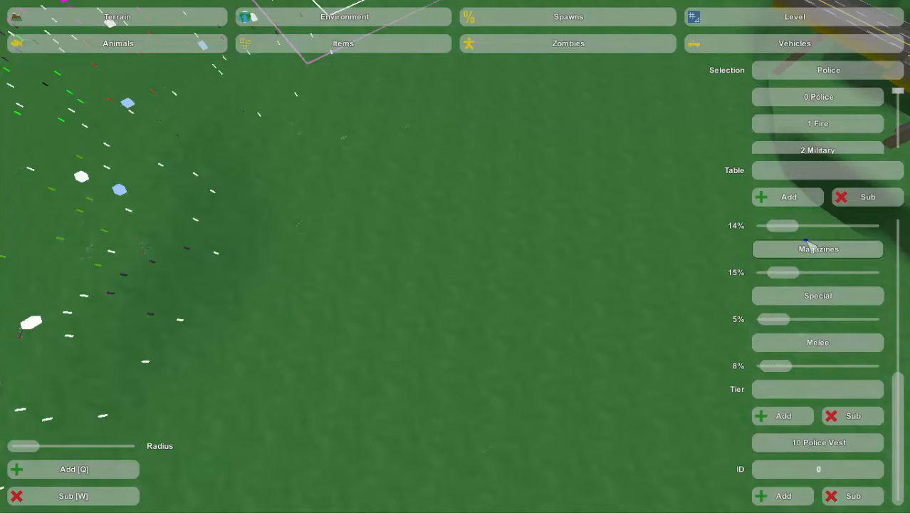
pyautogui.click(818, 295)
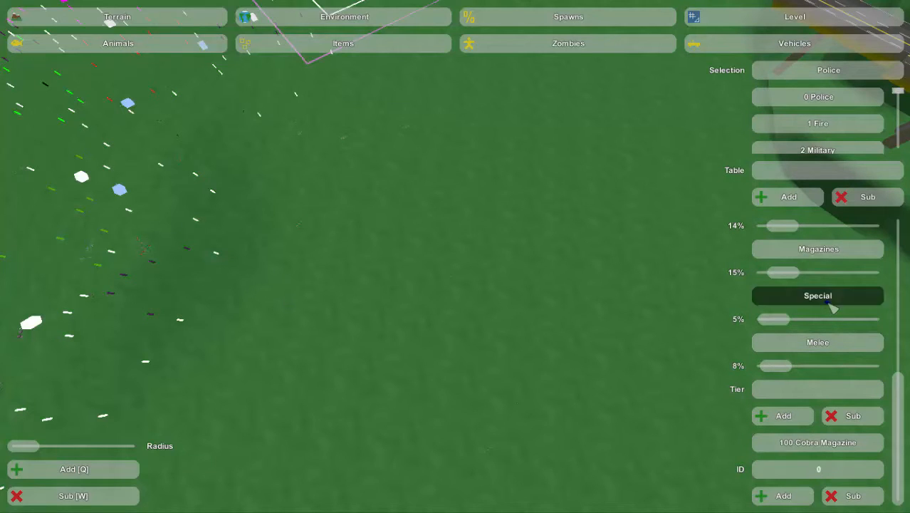
pyautogui.click(783, 416)
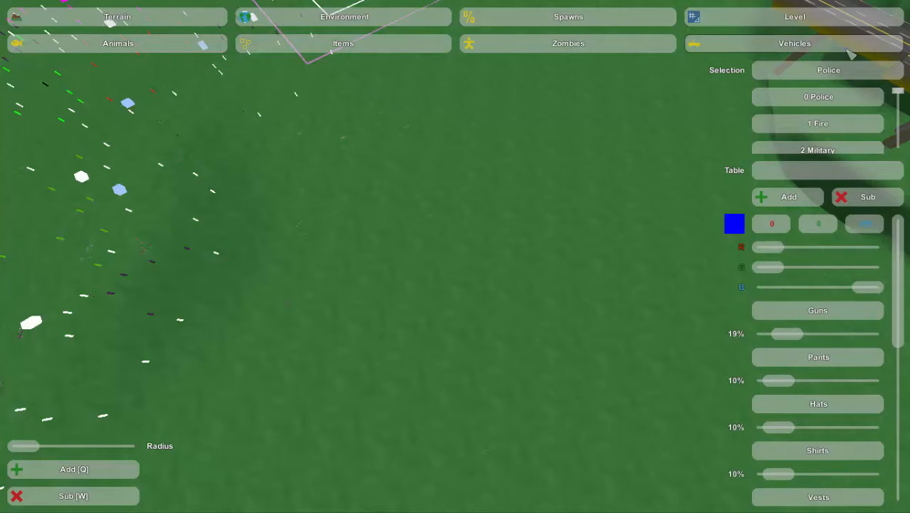
pyautogui.moveTo(568, 42)
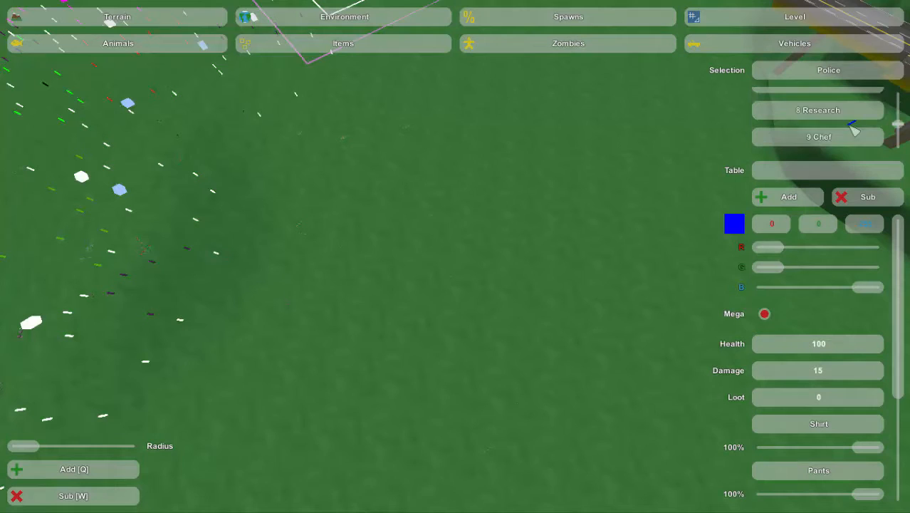
# - View the Fire and Military zombie spawn tables
pyautogui.click(818, 122)
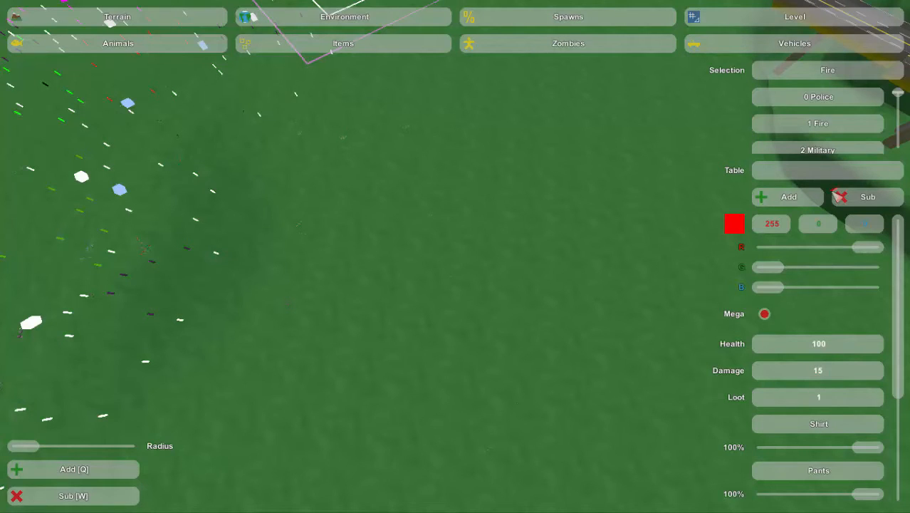
pyautogui.click(818, 149)
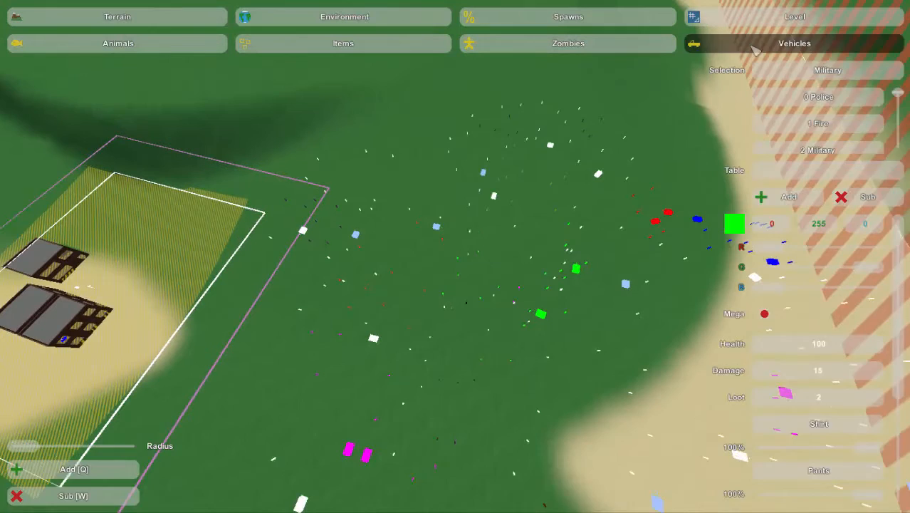
# - View the Police/Car vehicle table, then the Deer animal spawn table
pyautogui.click(817, 117)
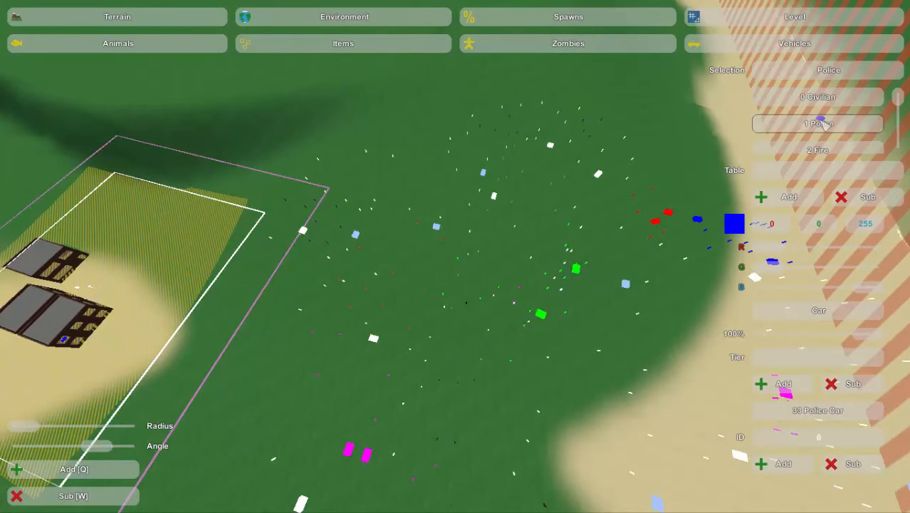
pyautogui.click(117, 43)
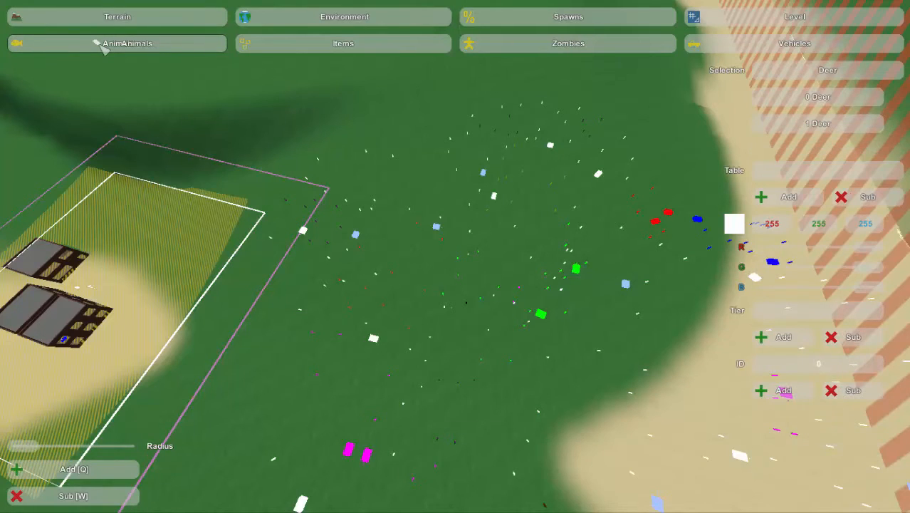
pyautogui.click(818, 97)
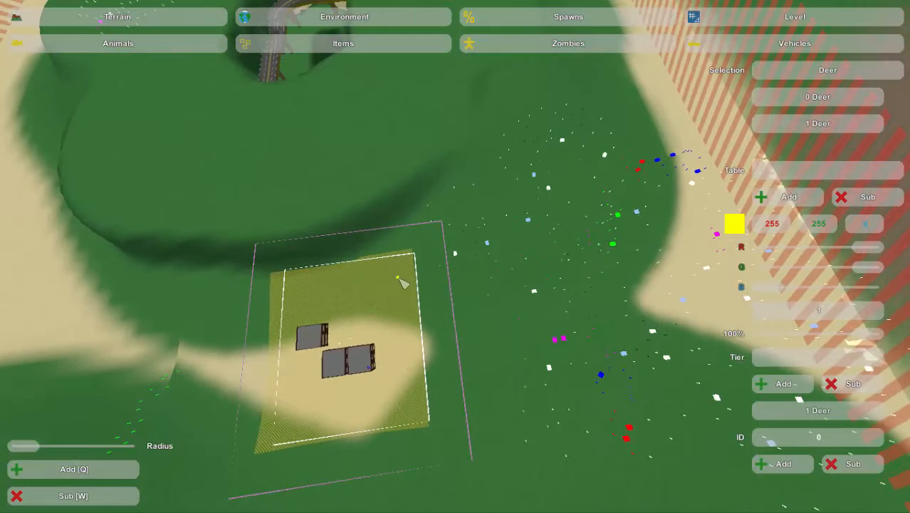
pyautogui.moveTo(151, 97)
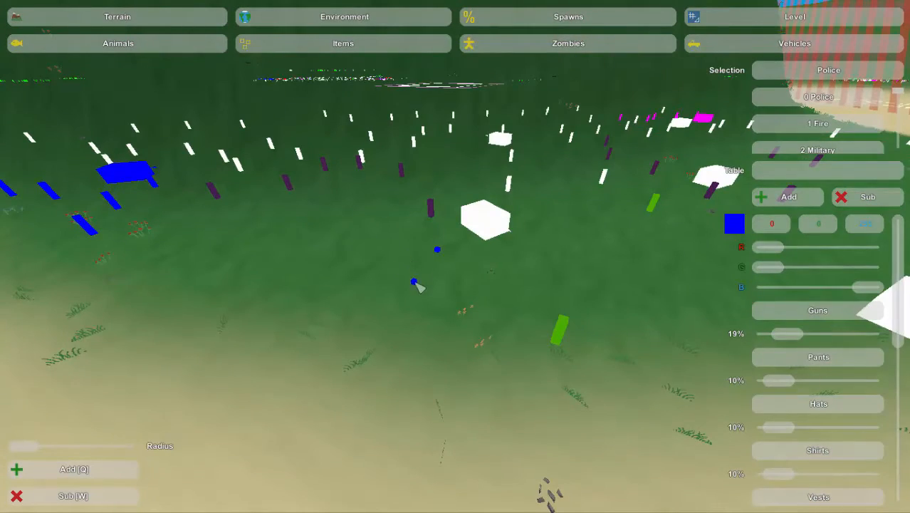
# - Fly over the spawn markers near the building plot and select the Military zombie table
pyautogui.click(416, 283)
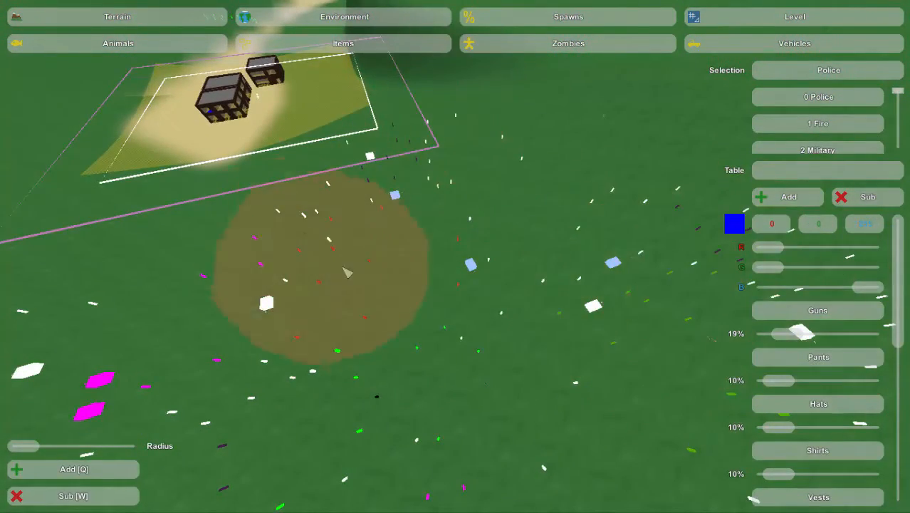
pyautogui.click(818, 149)
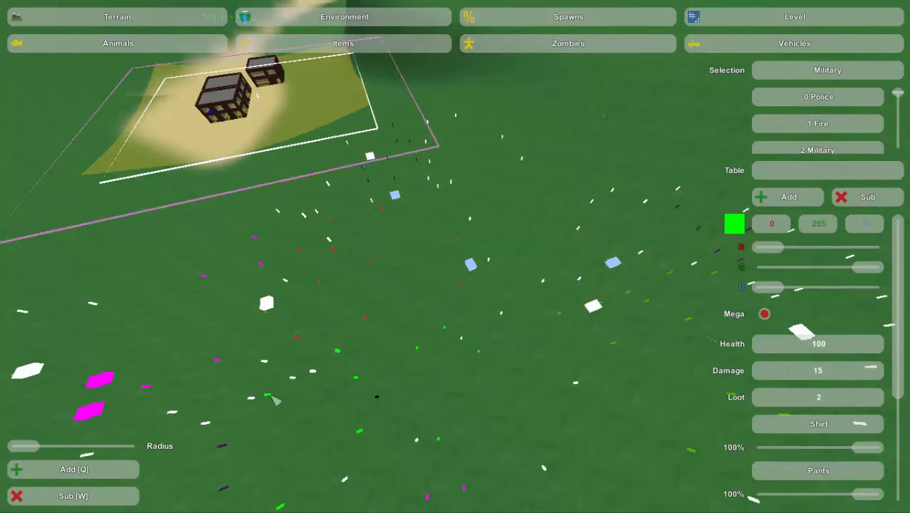
# - Survey the map's spawn markers, then bring up the Police vehicle spawn table
pyautogui.moveTo(25, 446); pyautogui.dragTo(125, 446)
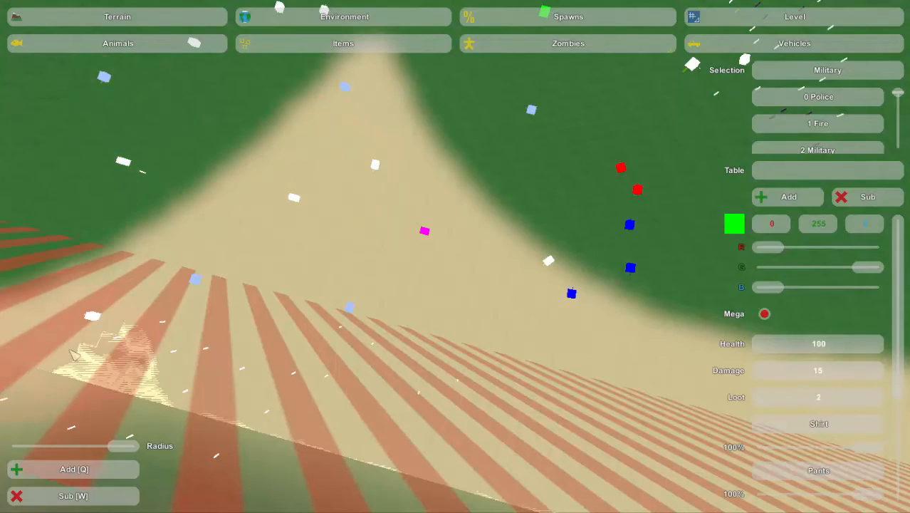
pyautogui.moveTo(435, 259)
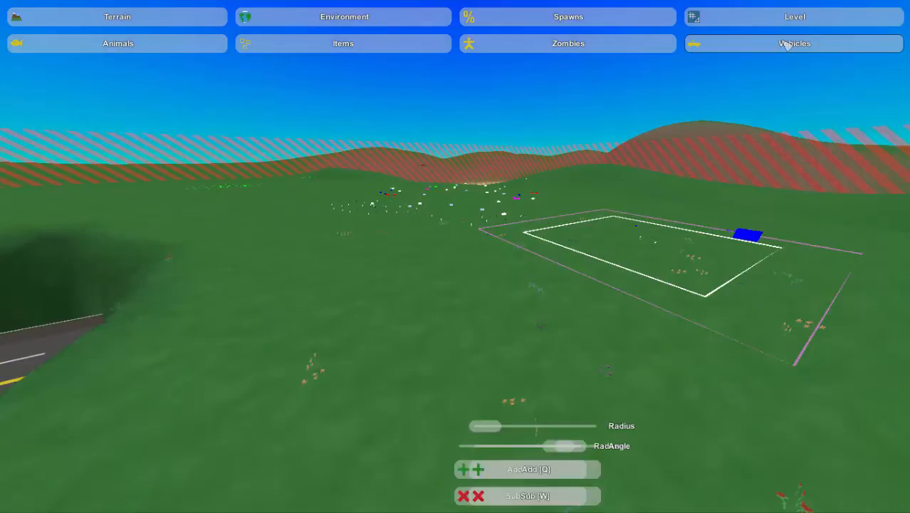
pyautogui.click(794, 42)
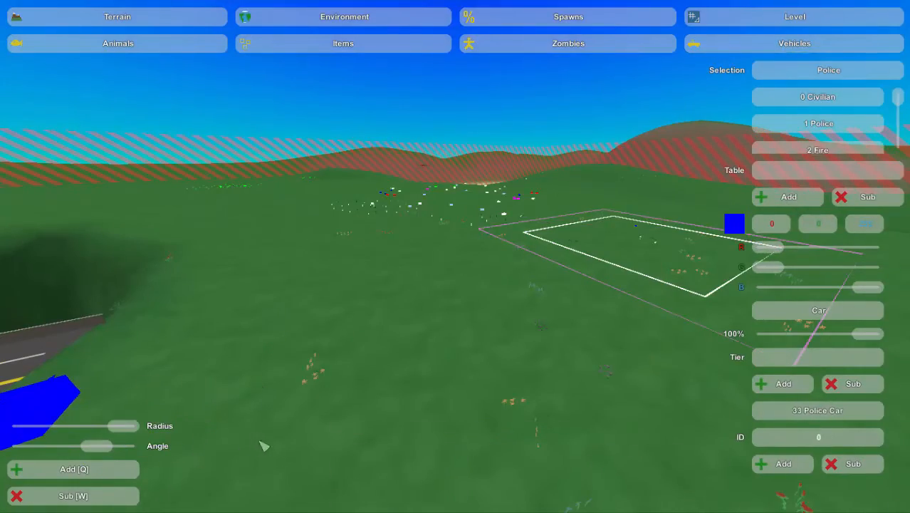